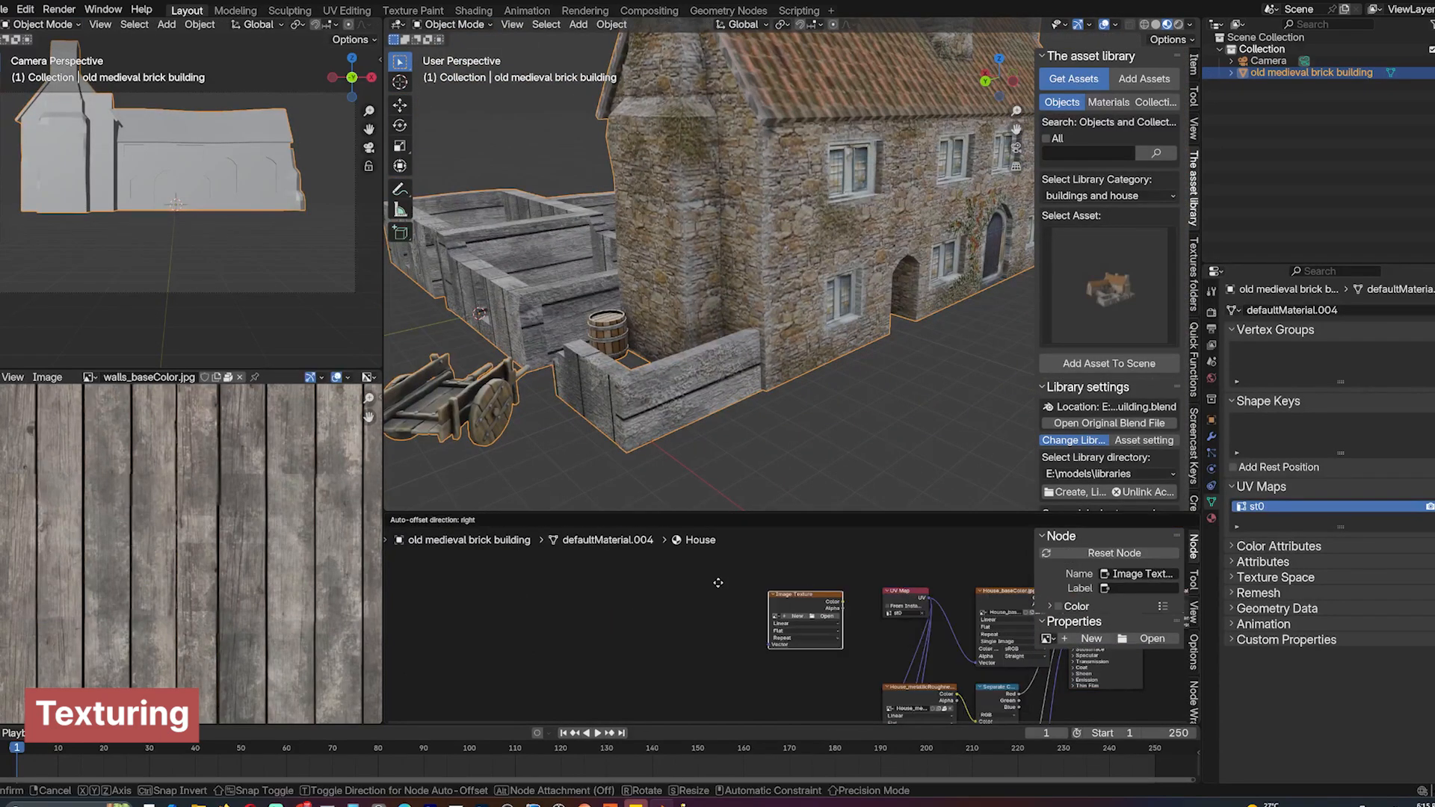
Load Houdini3D_icon (1).png into the house material's Image Texture node.
left_click(1150, 639)
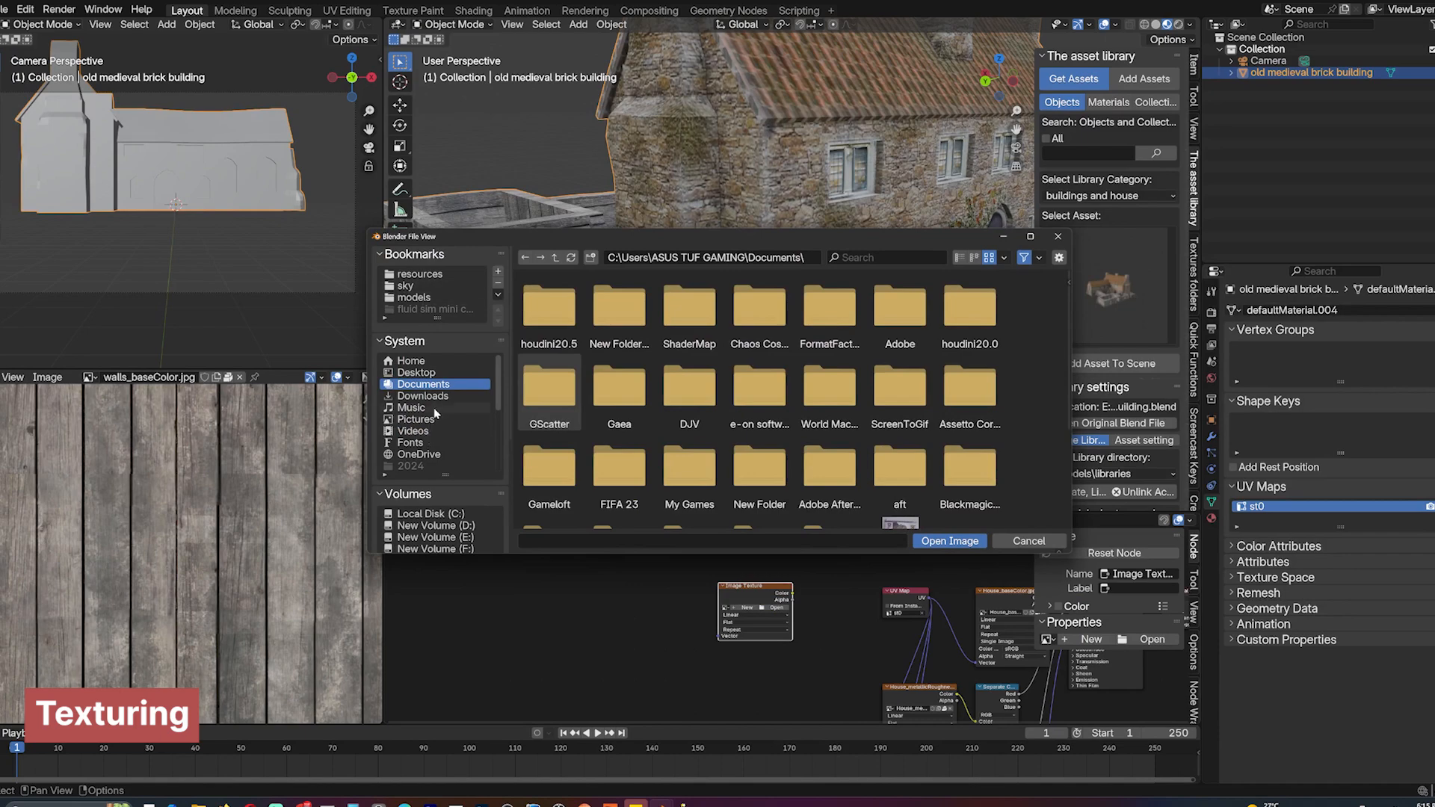
left_click(423, 395)
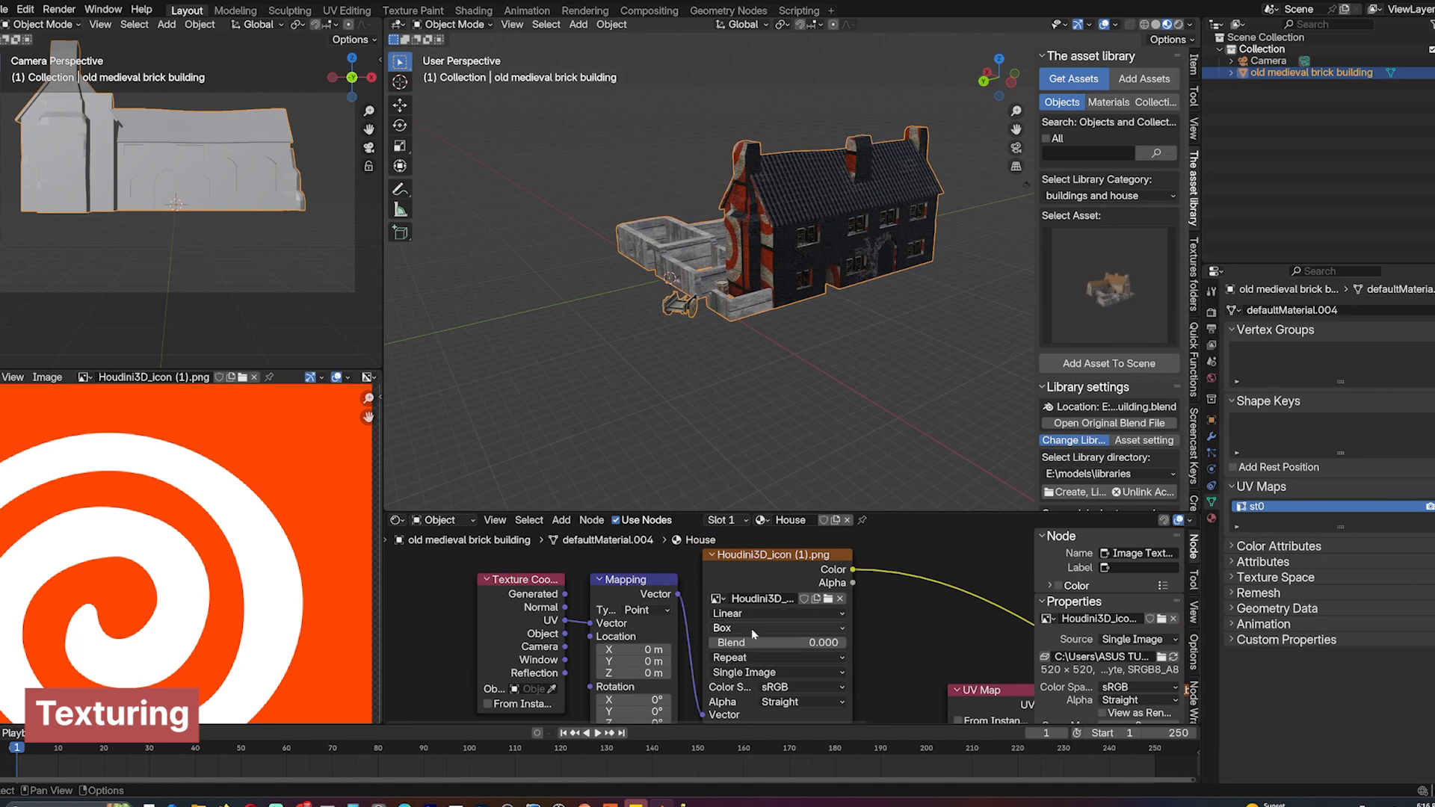
Map the Houdini icon from an Empty and multiply it over the house's Base Color.
left_click(773, 657)
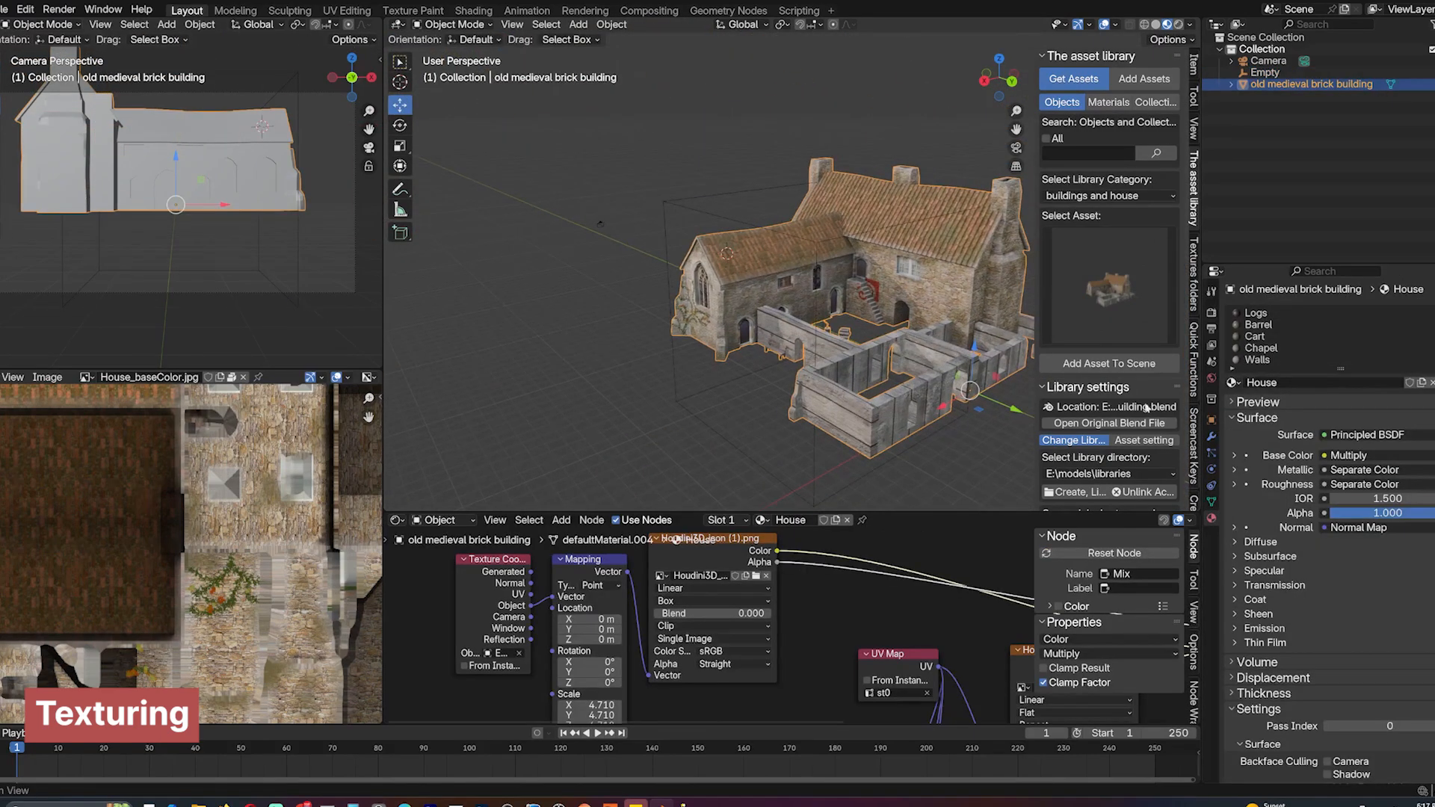
left_click(1262, 349)
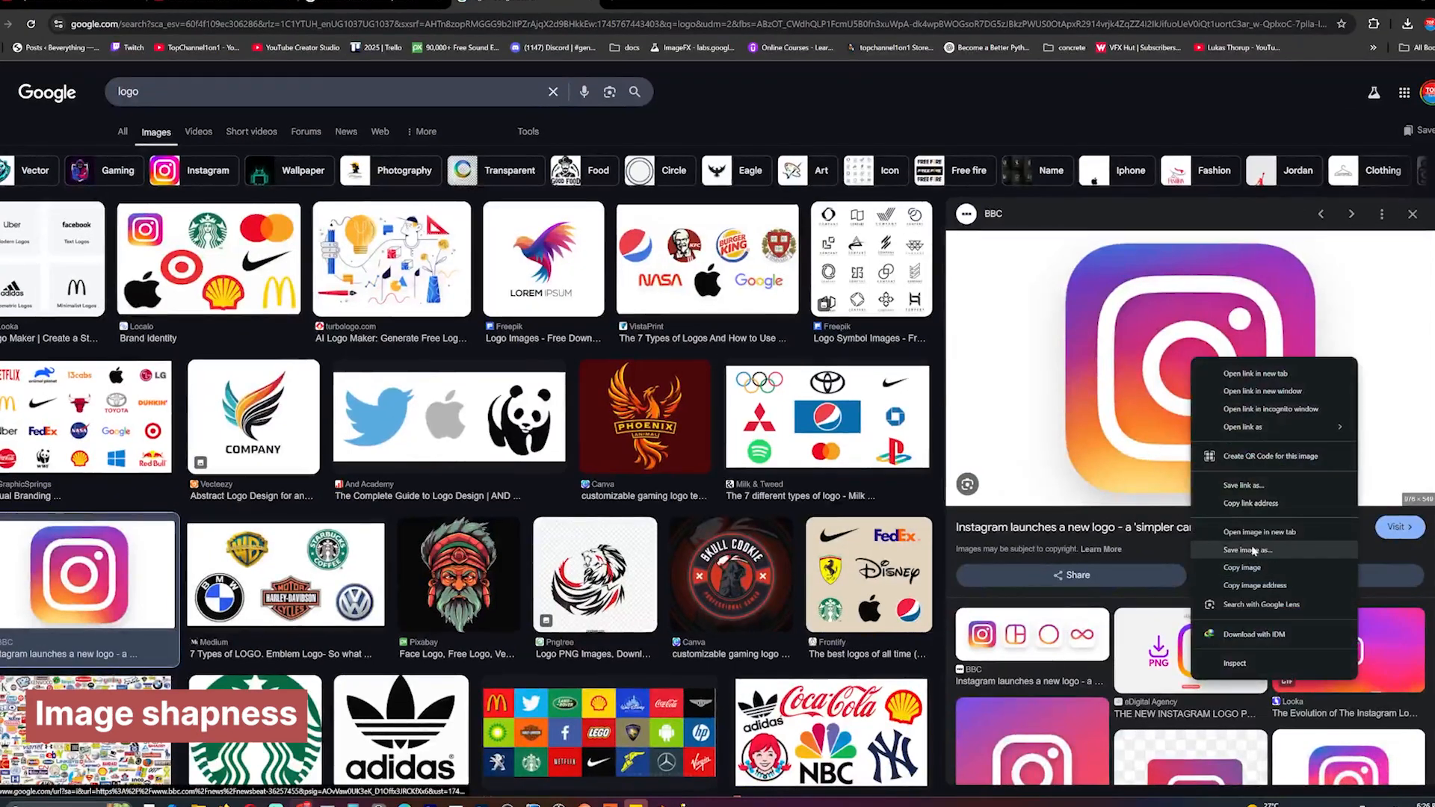
Save the Instagram logo image into Downloads and return to Blender.
left_click(1247, 550)
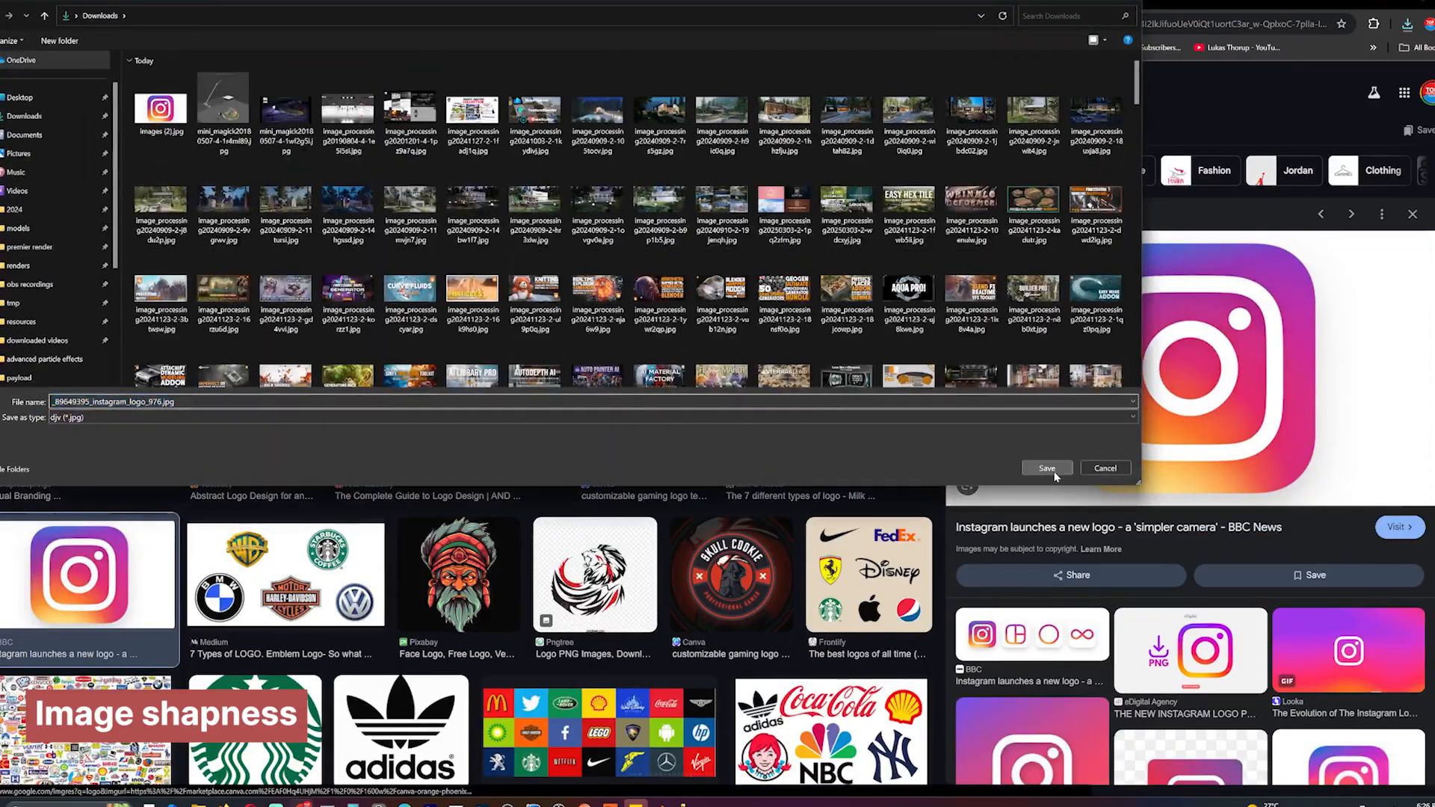
left_click(1045, 468)
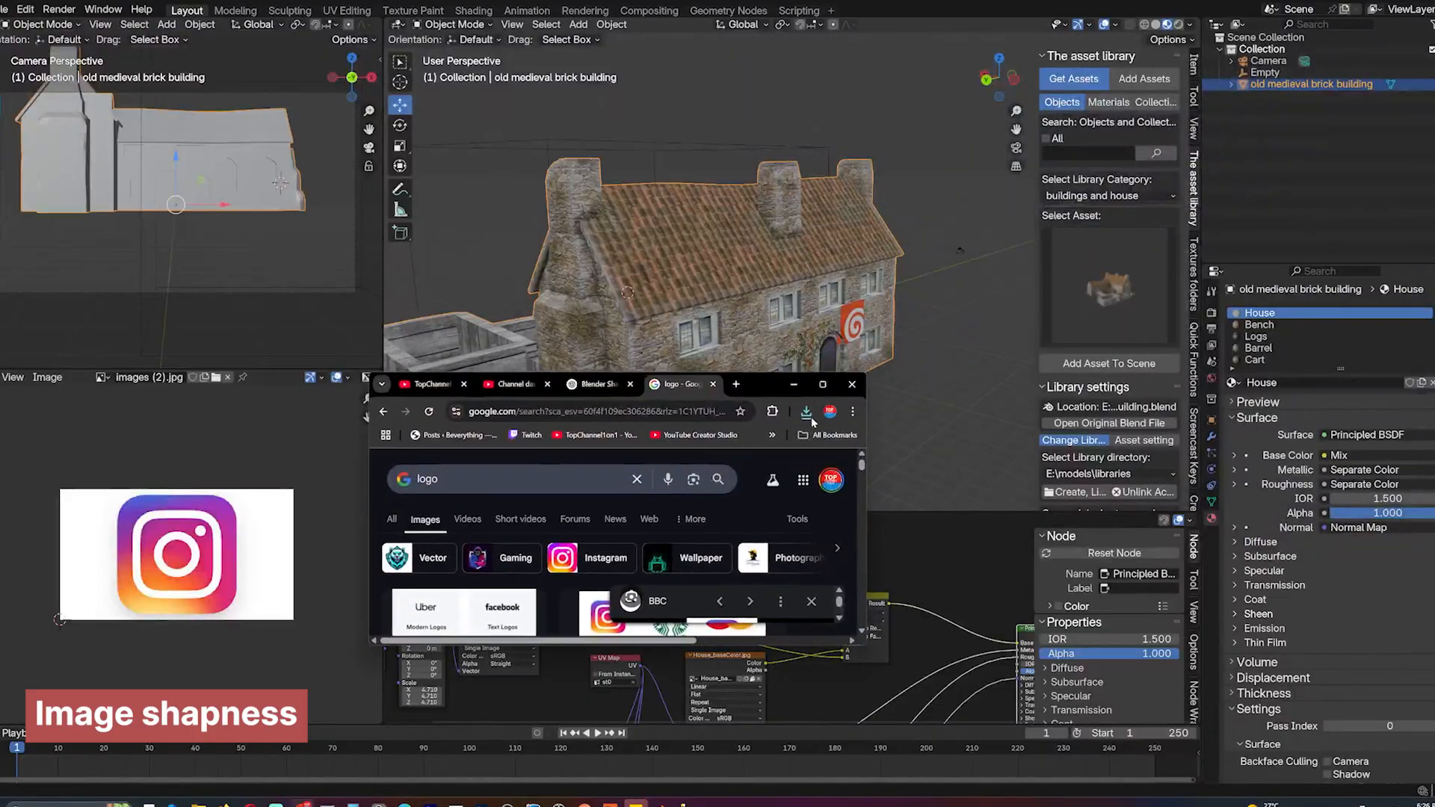
left_click(805, 411)
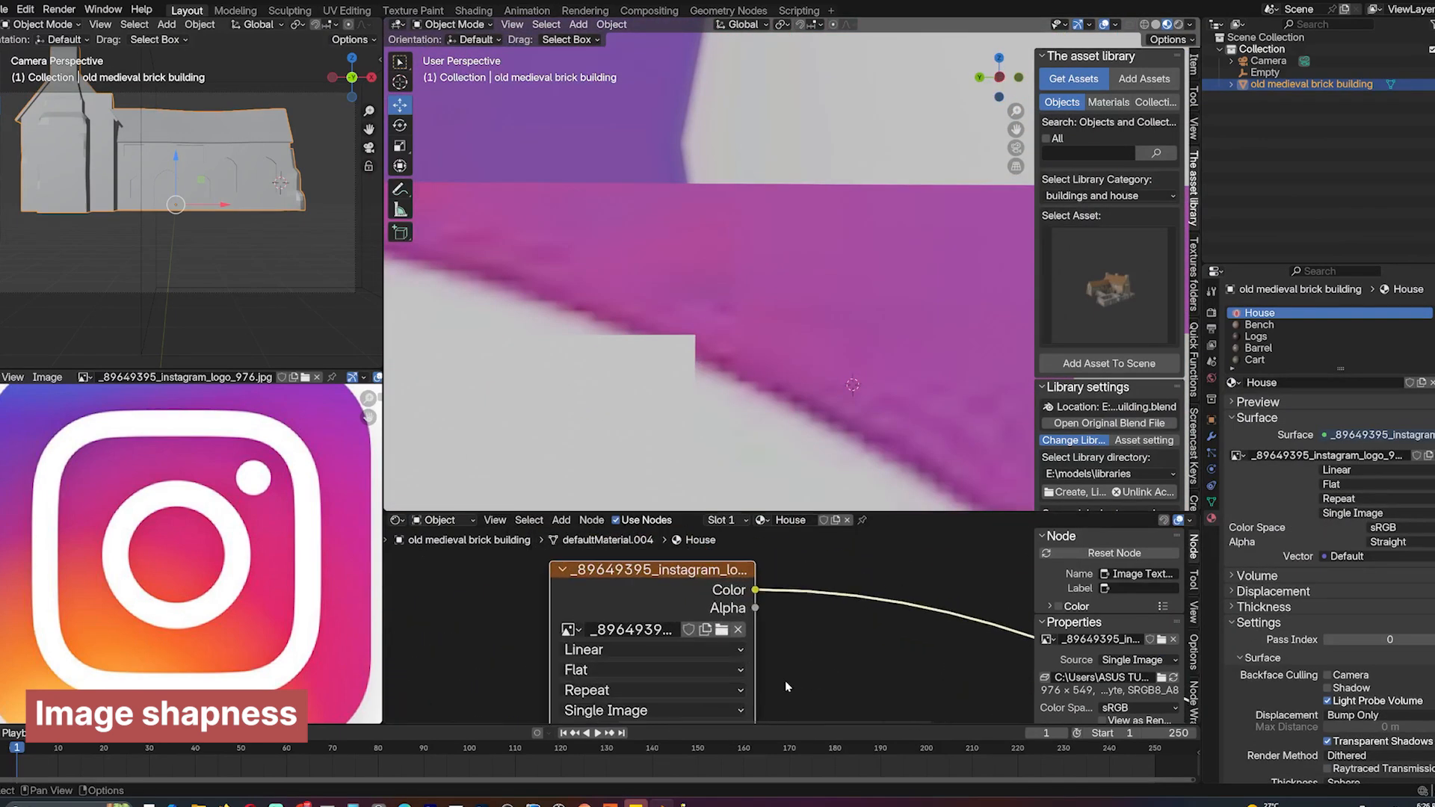
Compare the logo's edge sharpness with Linear, Closest and Smart interpolation.
left_click(652, 650)
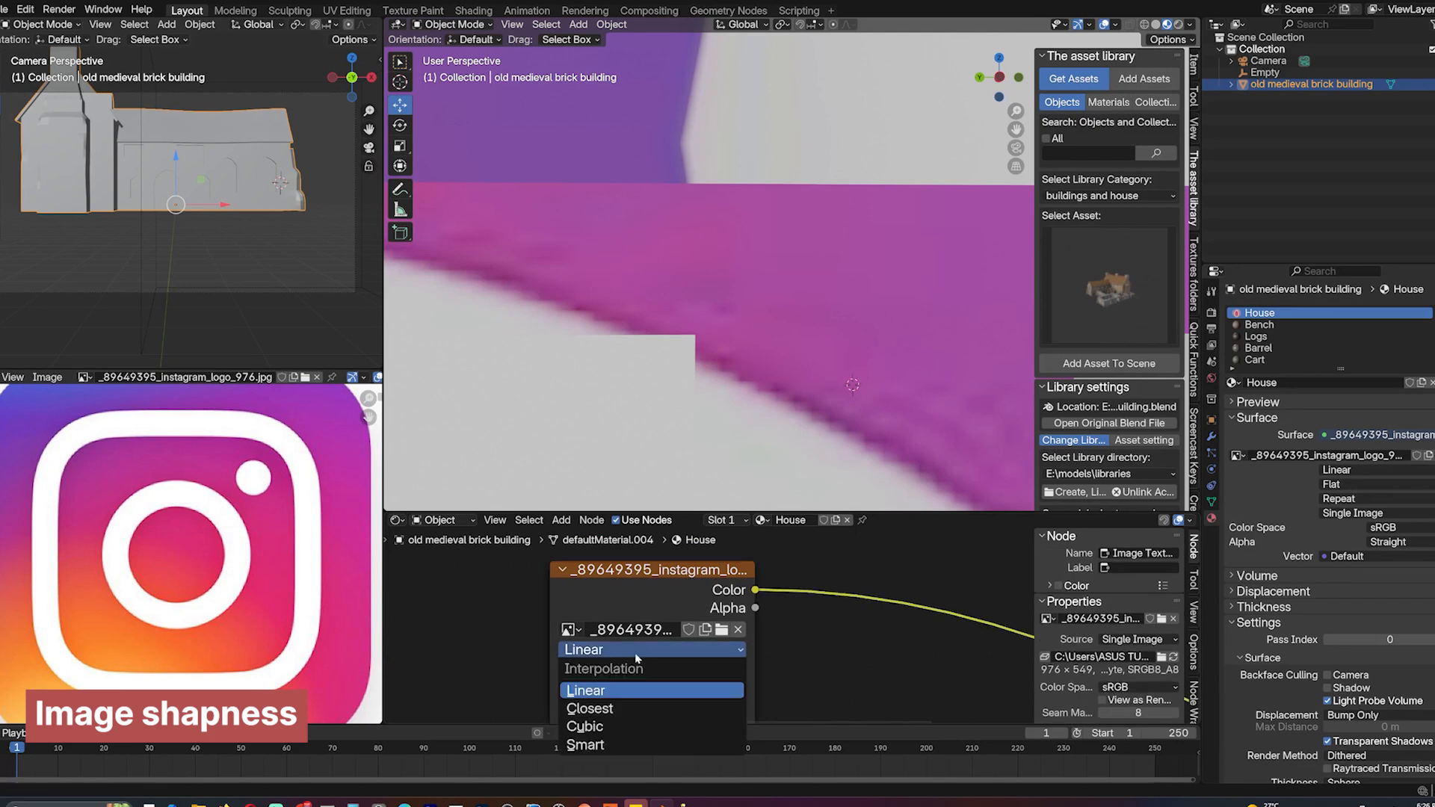
left_click(589, 707)
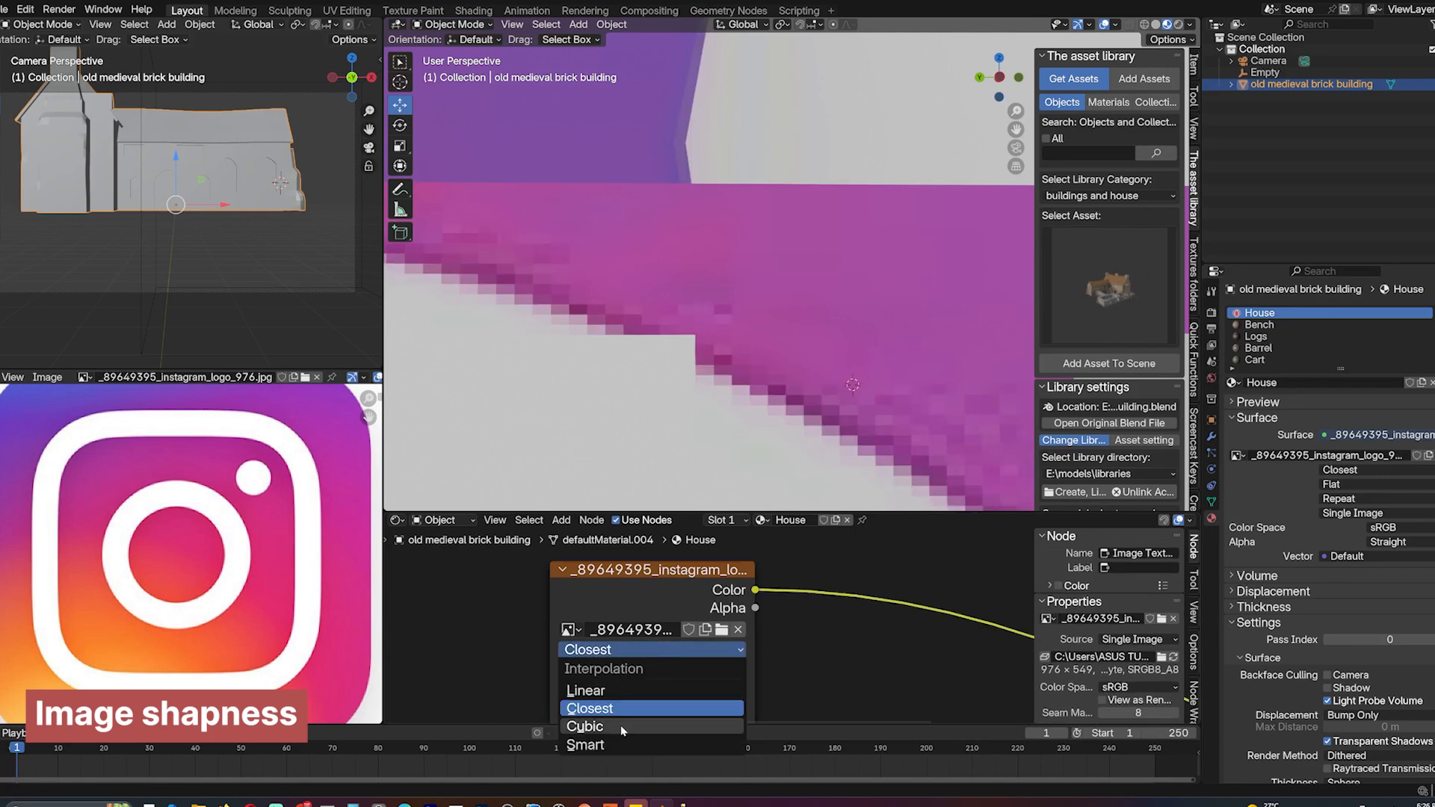
left_click(584, 745)
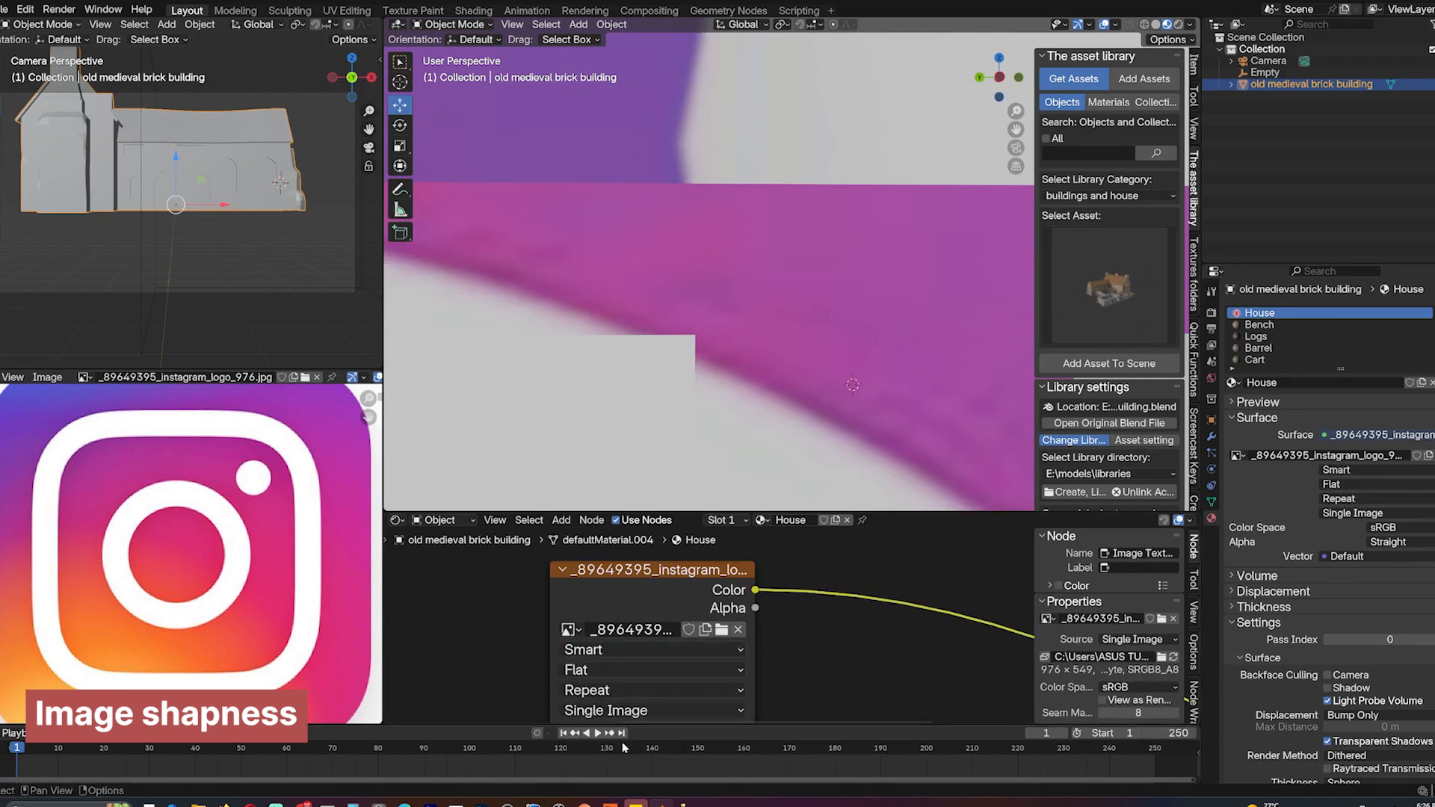
left_click(650, 648)
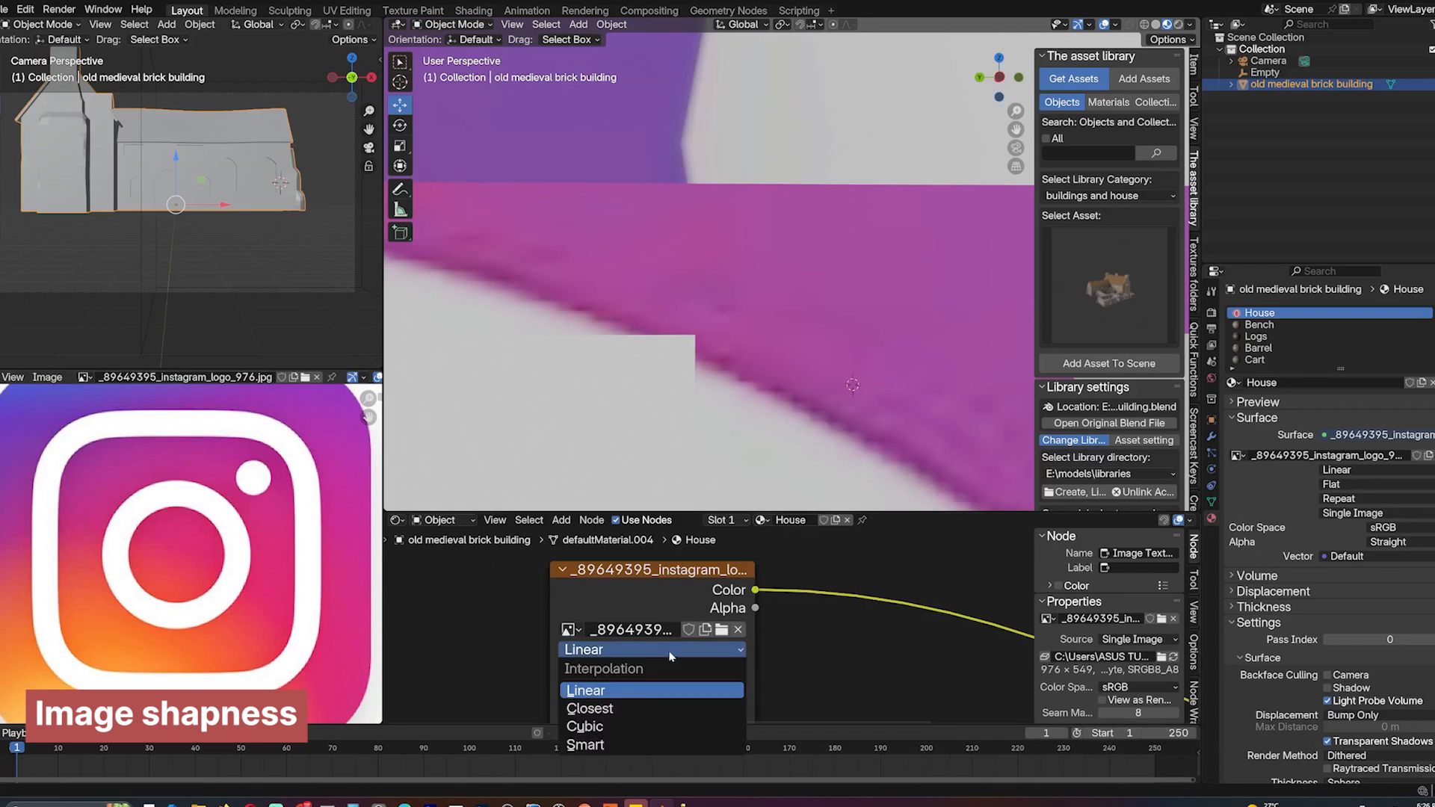
left_click(588, 707)
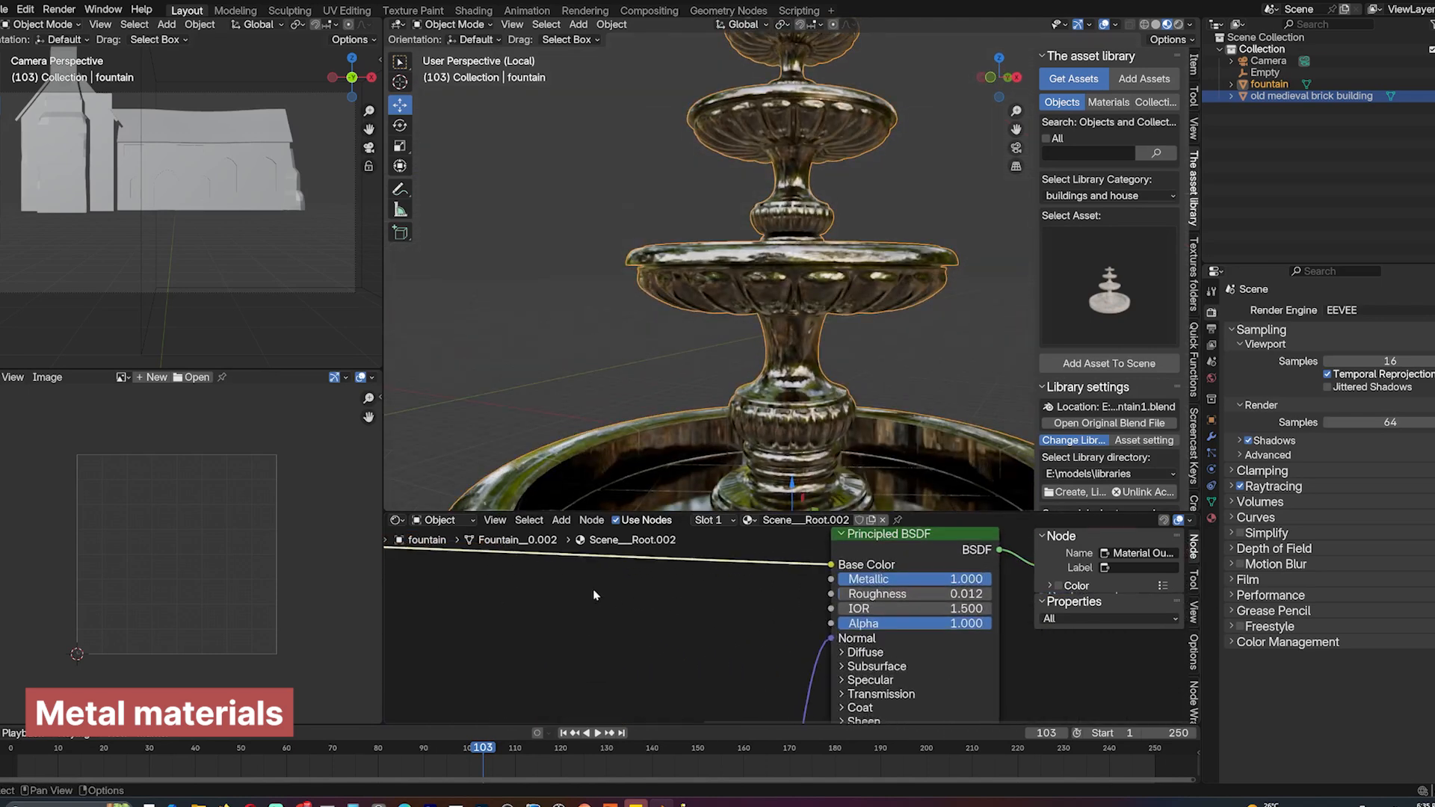
Add a Noise Texture (scale 1.51, detail 6.1) toward Roughness and a Hue/Saturation/Value node.
type("noie")
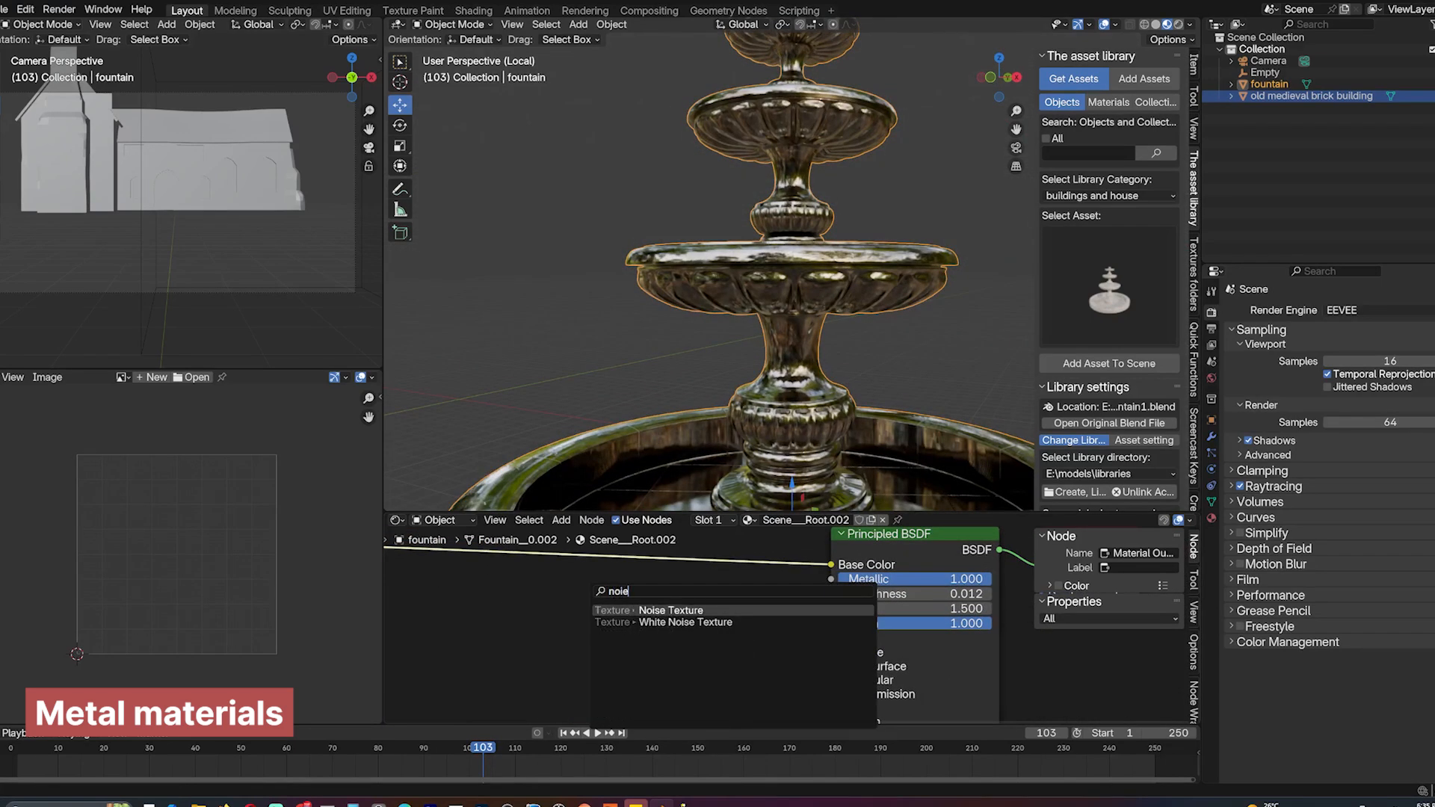
left_click(670, 610)
type("hu")
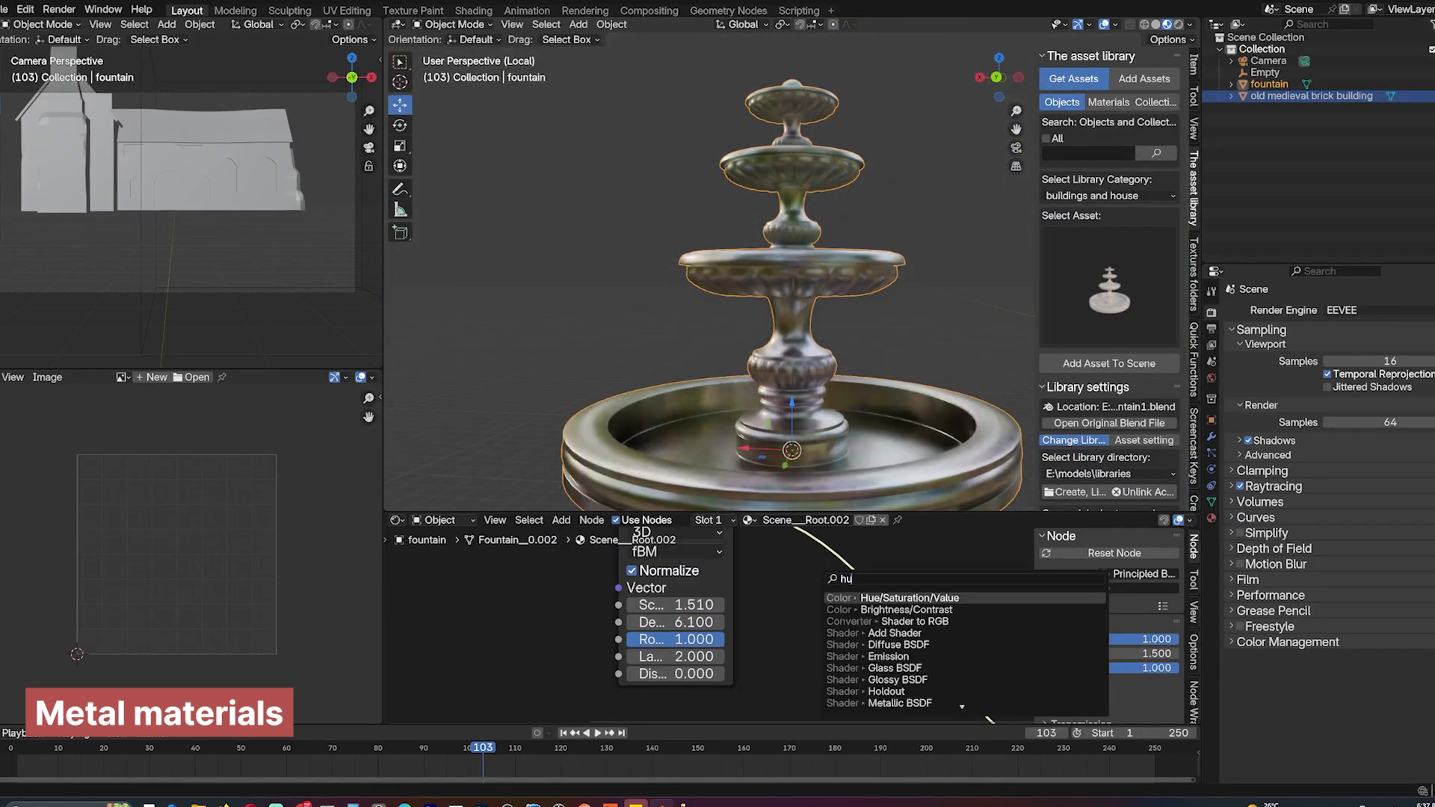
left_click(909, 597)
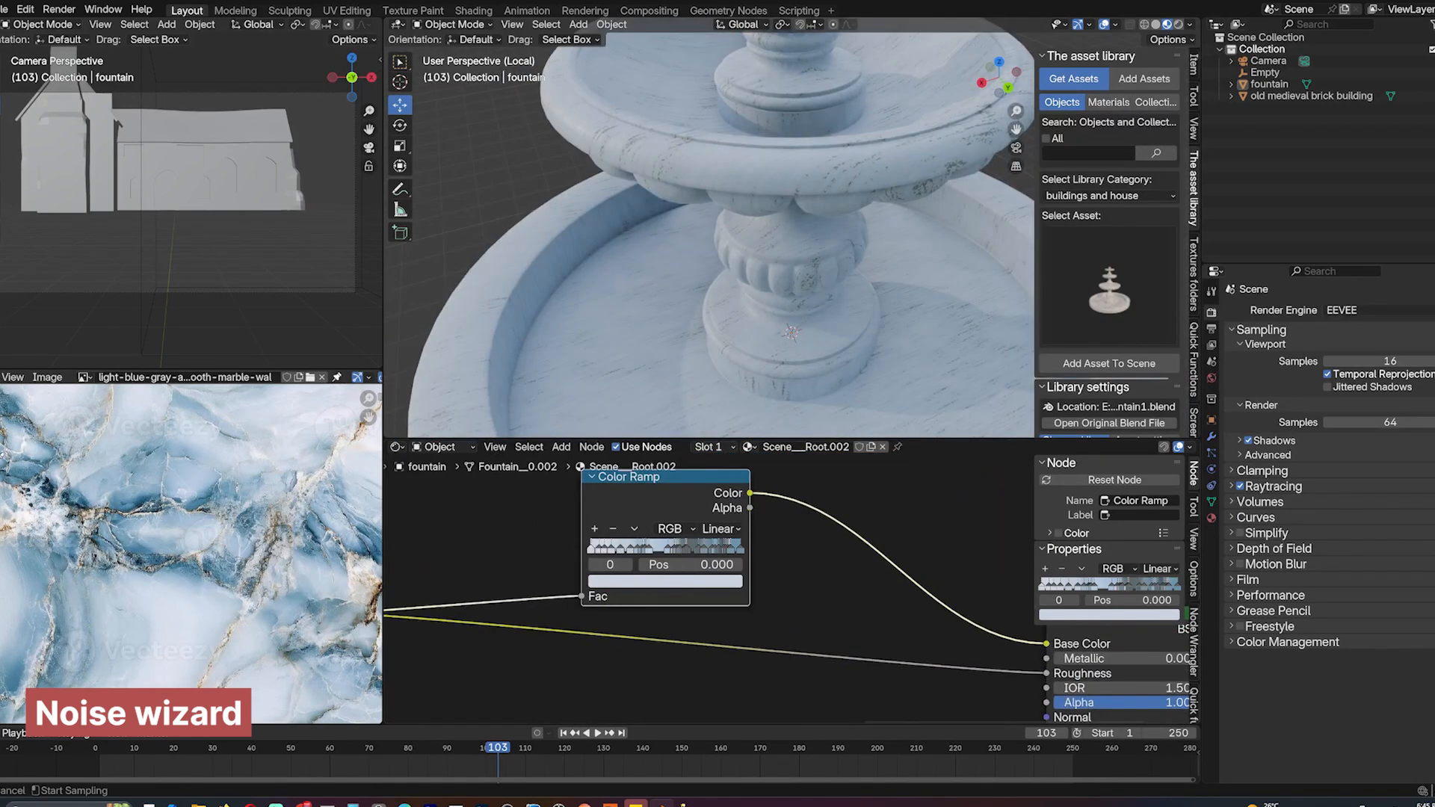
Drive the fountain's marble Base Color through a Color Ramp fed by the noise.
left_click(647, 528)
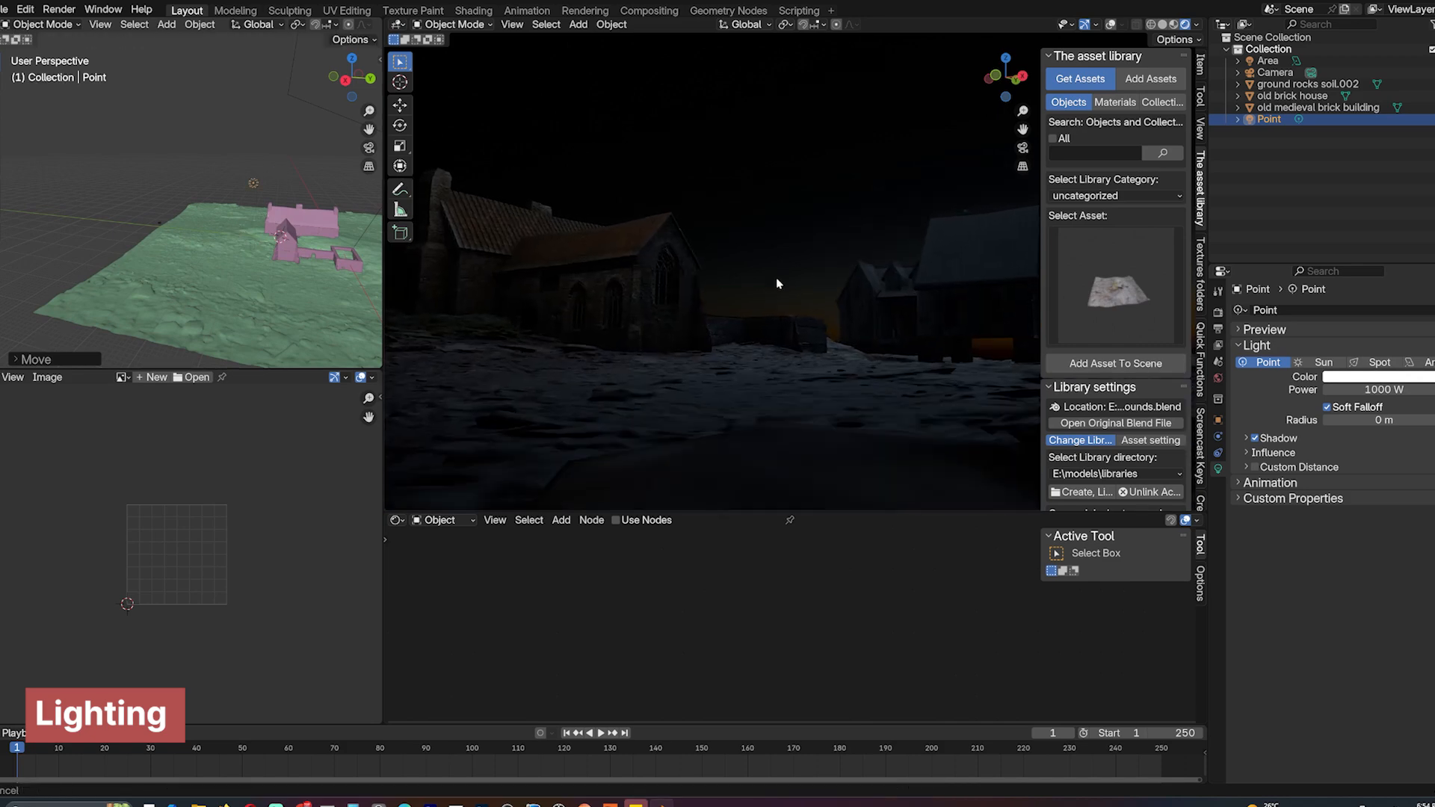
Add a point light, a 5000 W area light and a second repositioned point light.
left_click(1269, 60)
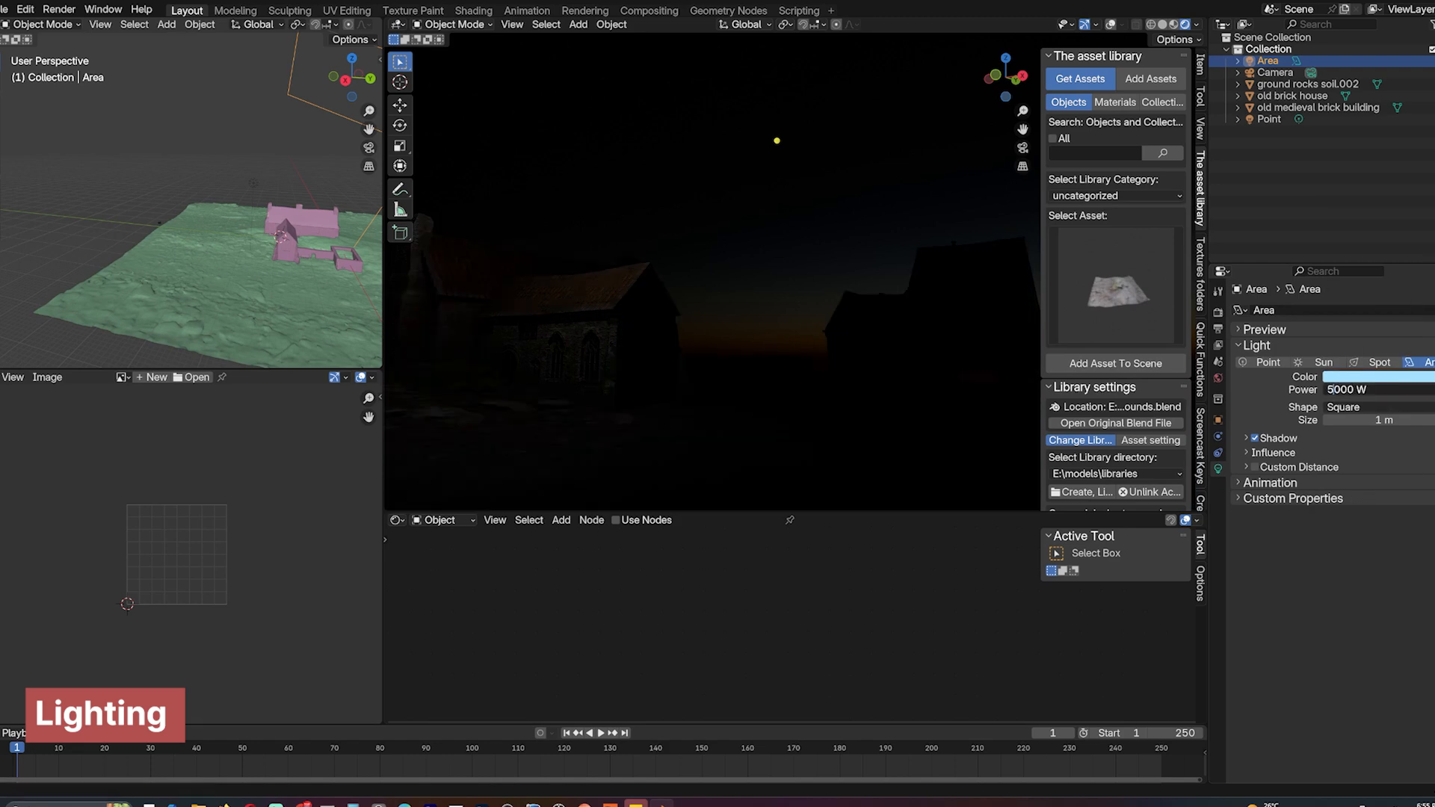
left_click(1266, 119)
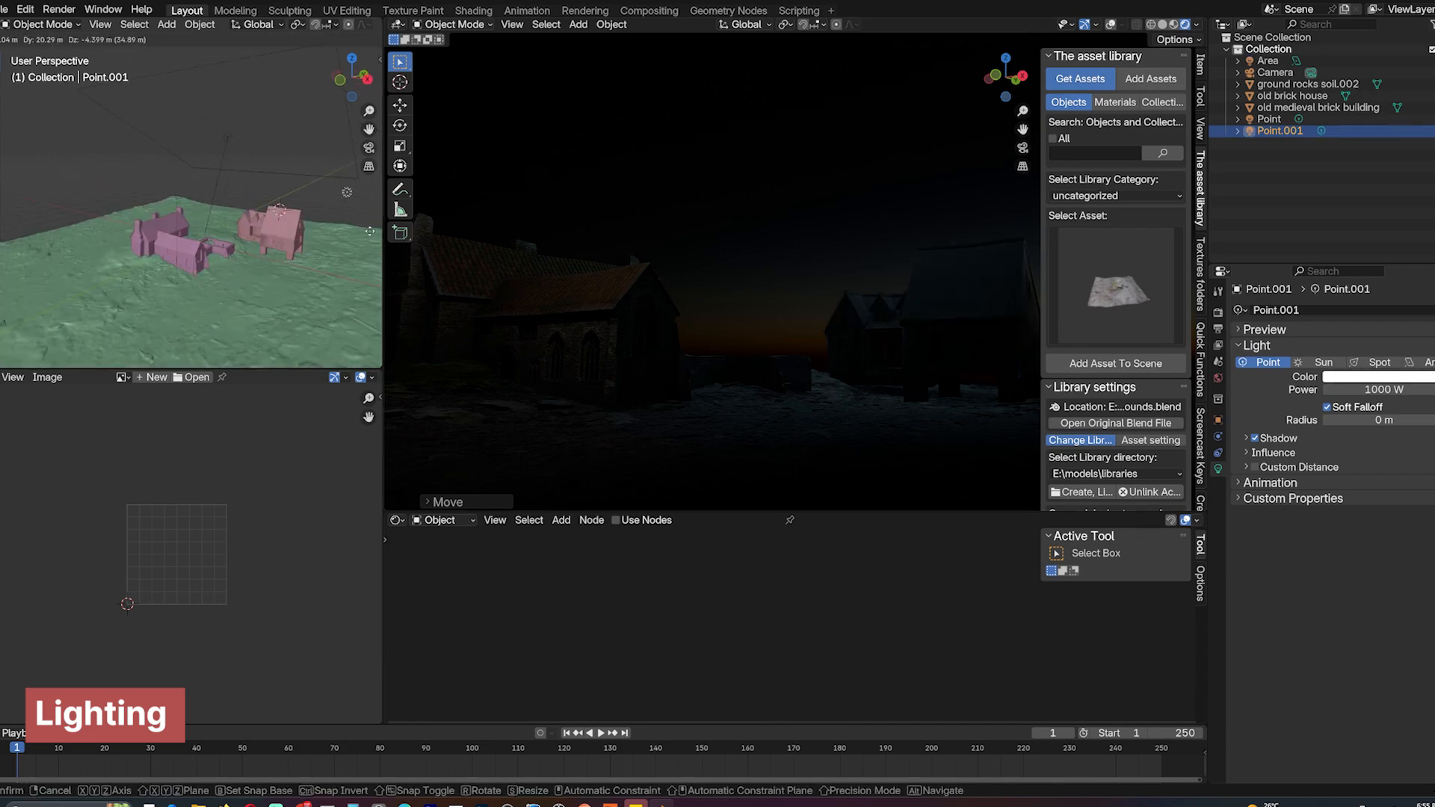
left_click(1269, 120)
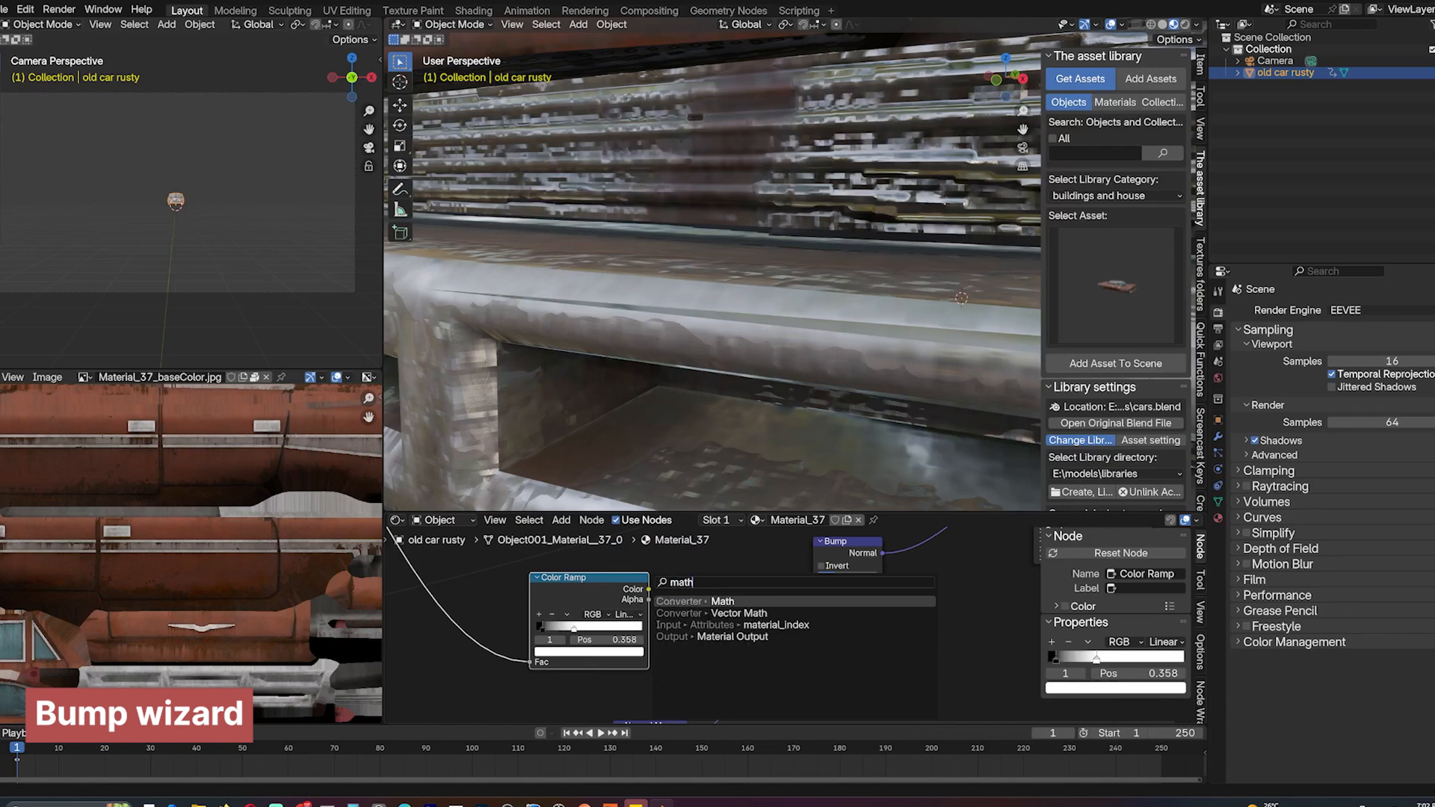
Add a Math node after the Color Ramp in the rusty car's bump chain.
left_click(722, 601)
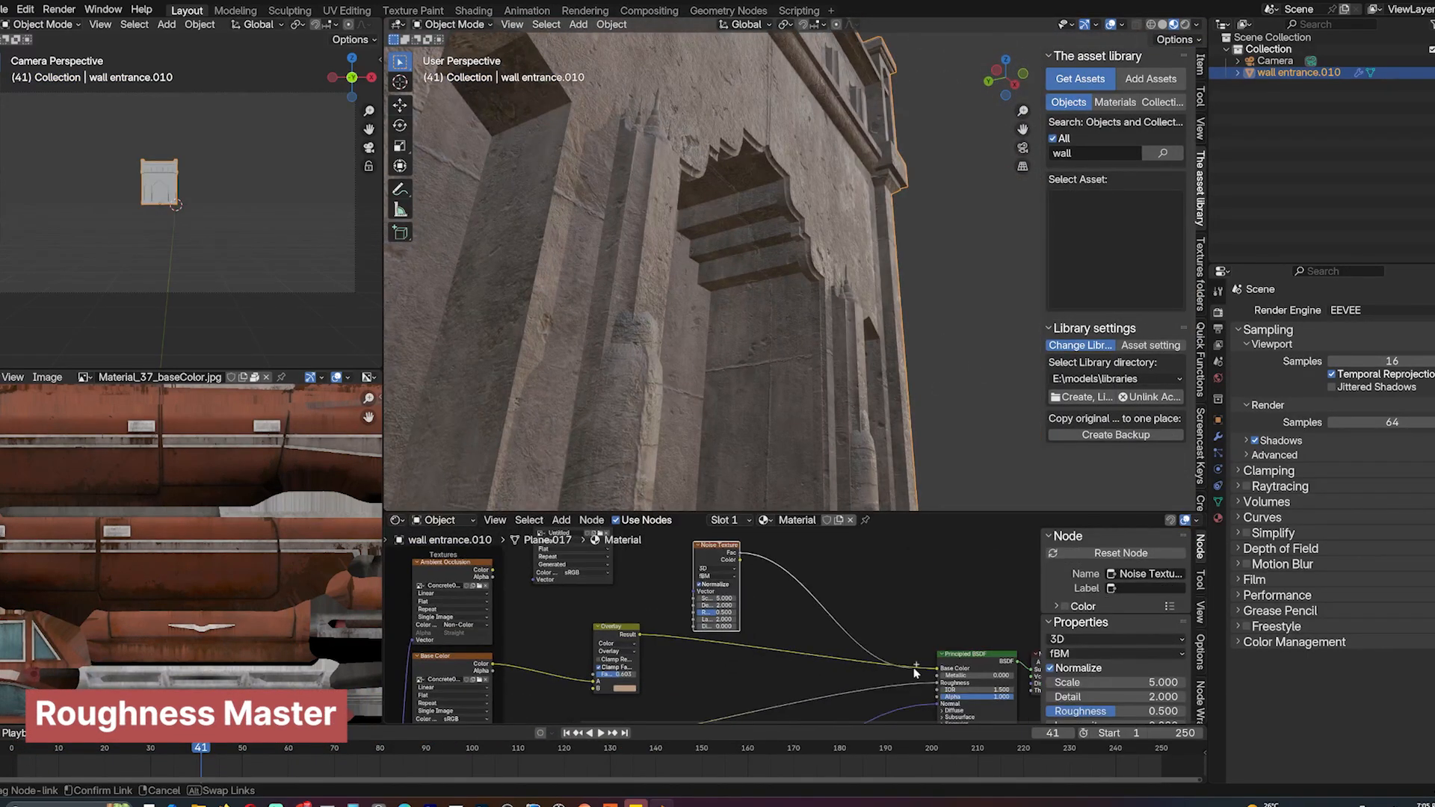
Link the noise texture to the wall's Roughness and choose the Mix node's blend mode.
left_click(1193, 25)
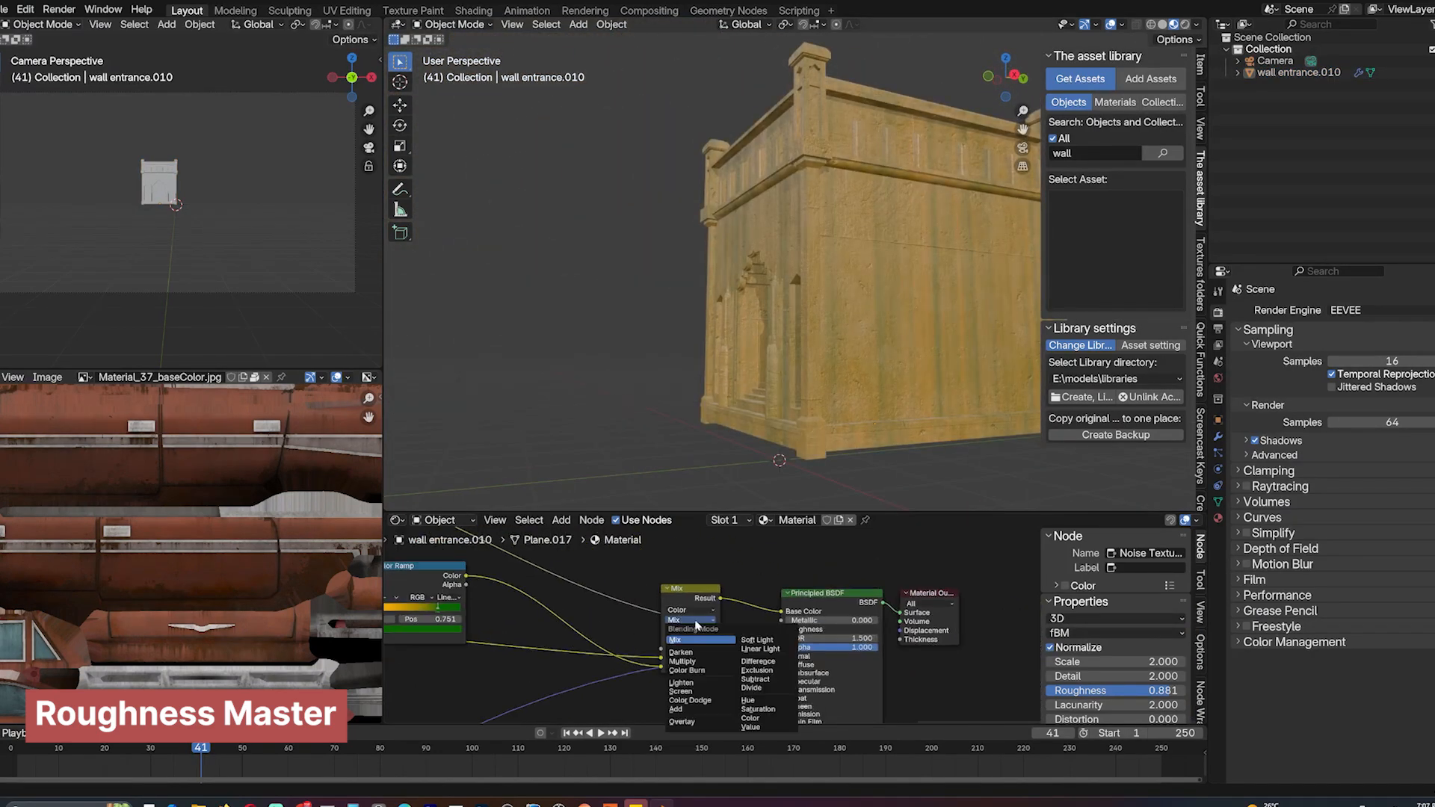
left_click(681, 721)
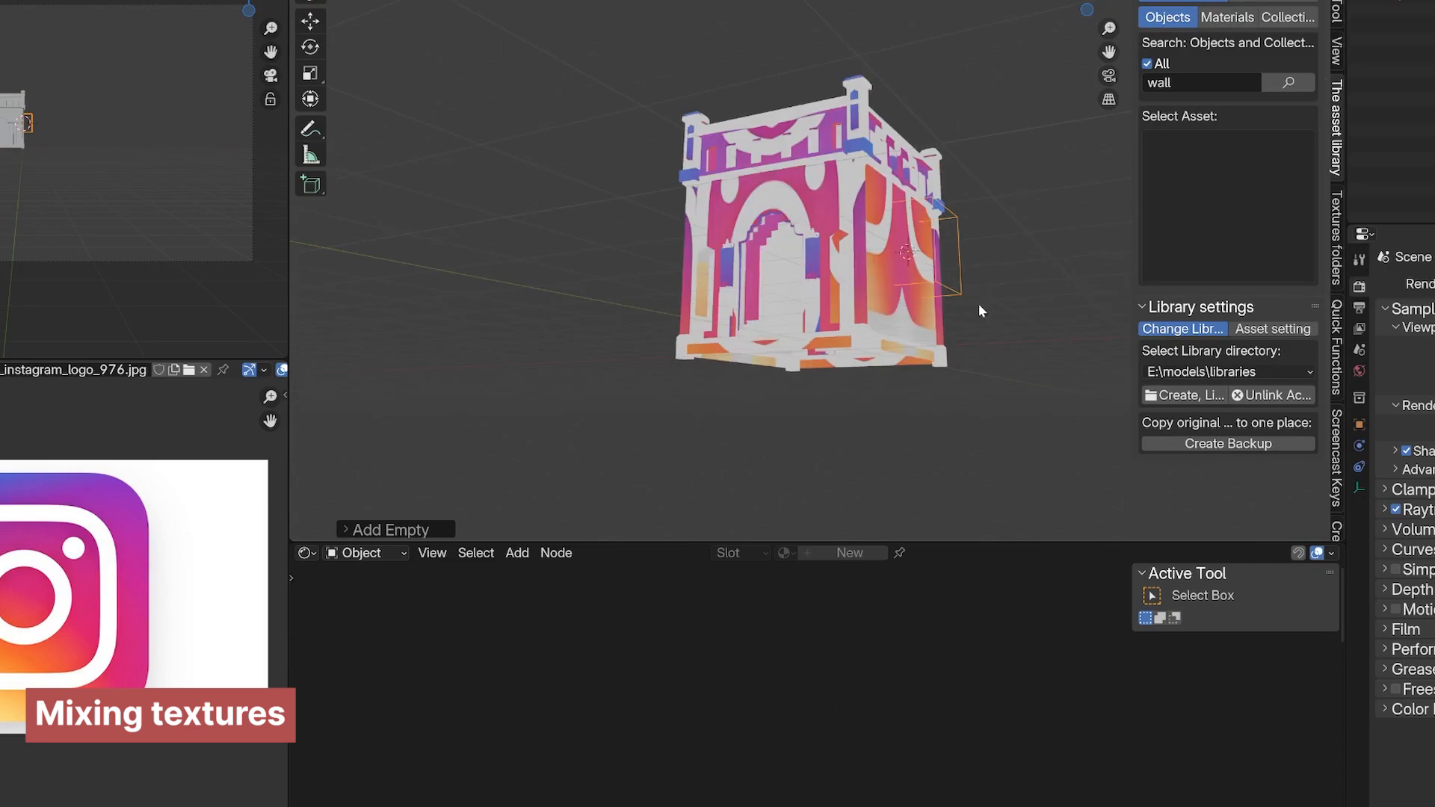
Add the Instagram logo decal and mix a grunge texture over it.
left_click(788, 648)
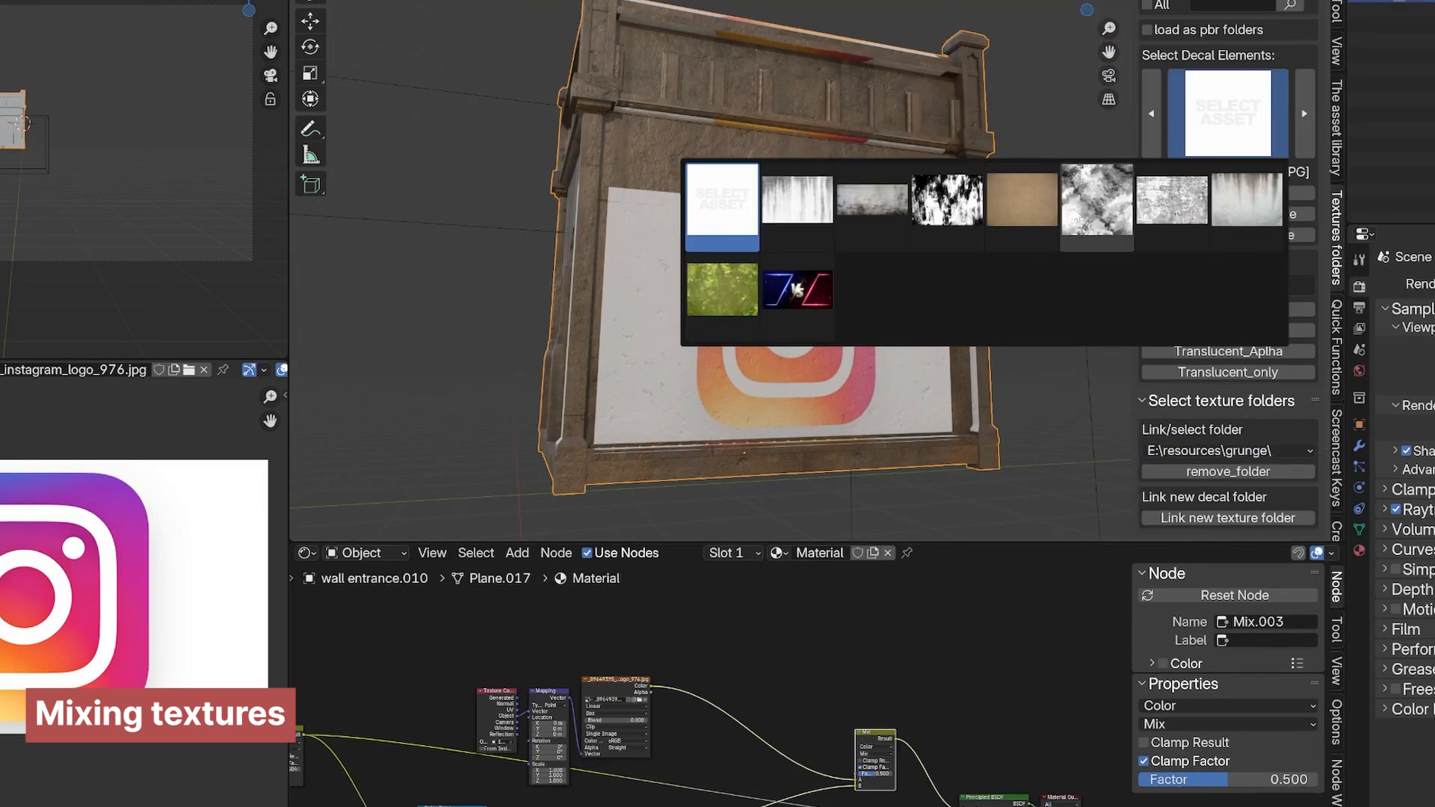
left_click(797, 199)
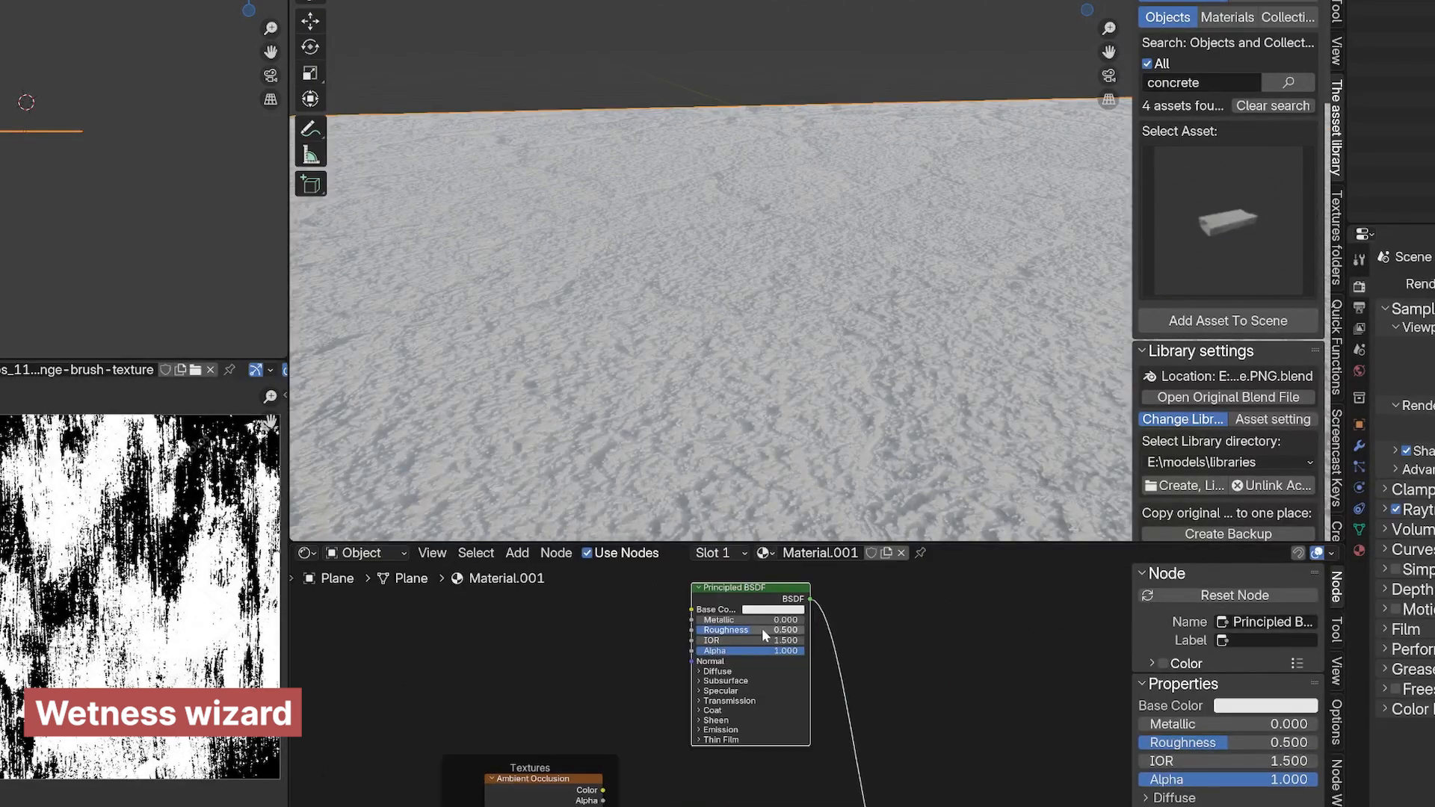
Mask the wet patches with a Noise Texture sharpened through a Color Ramp.
left_click(751, 630)
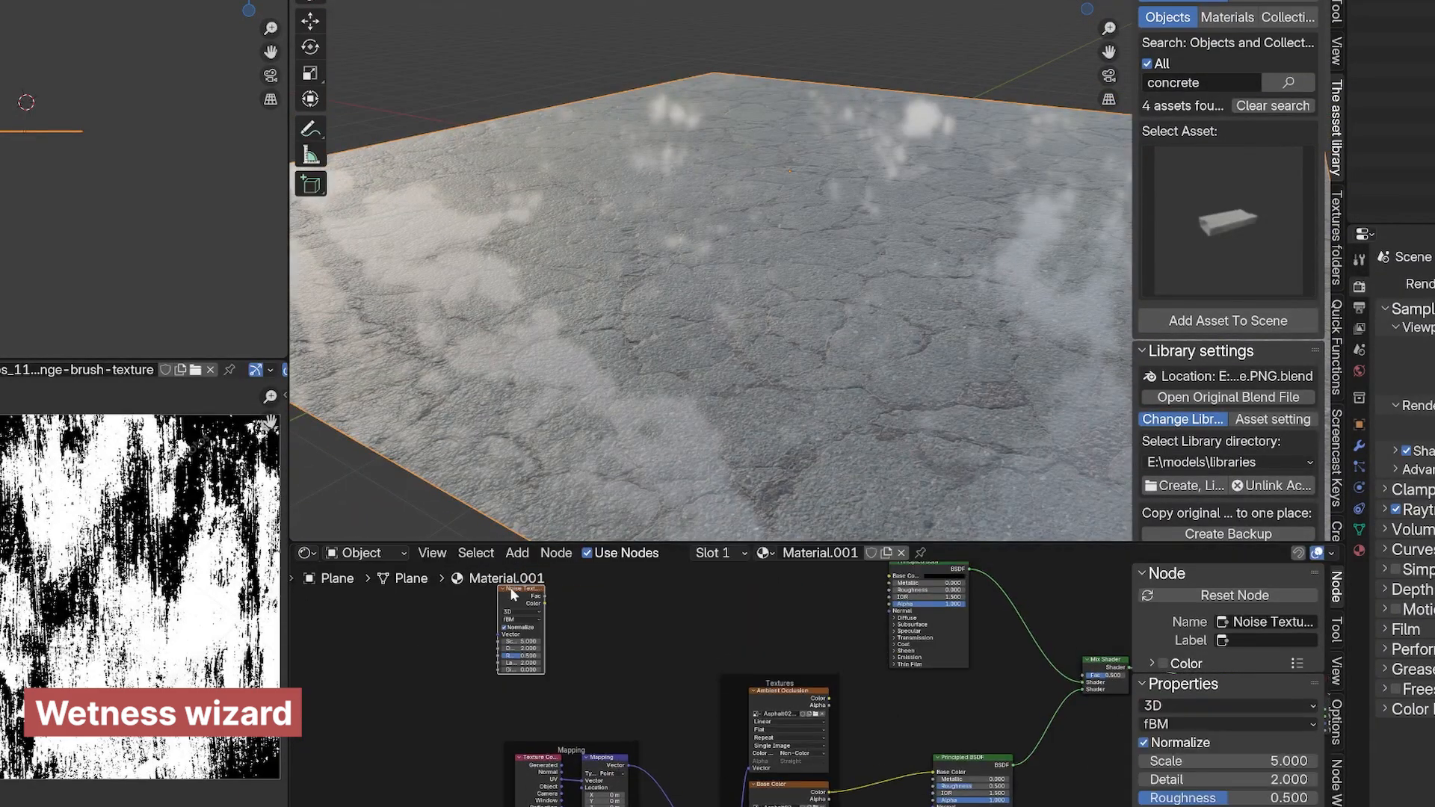
type("ra")
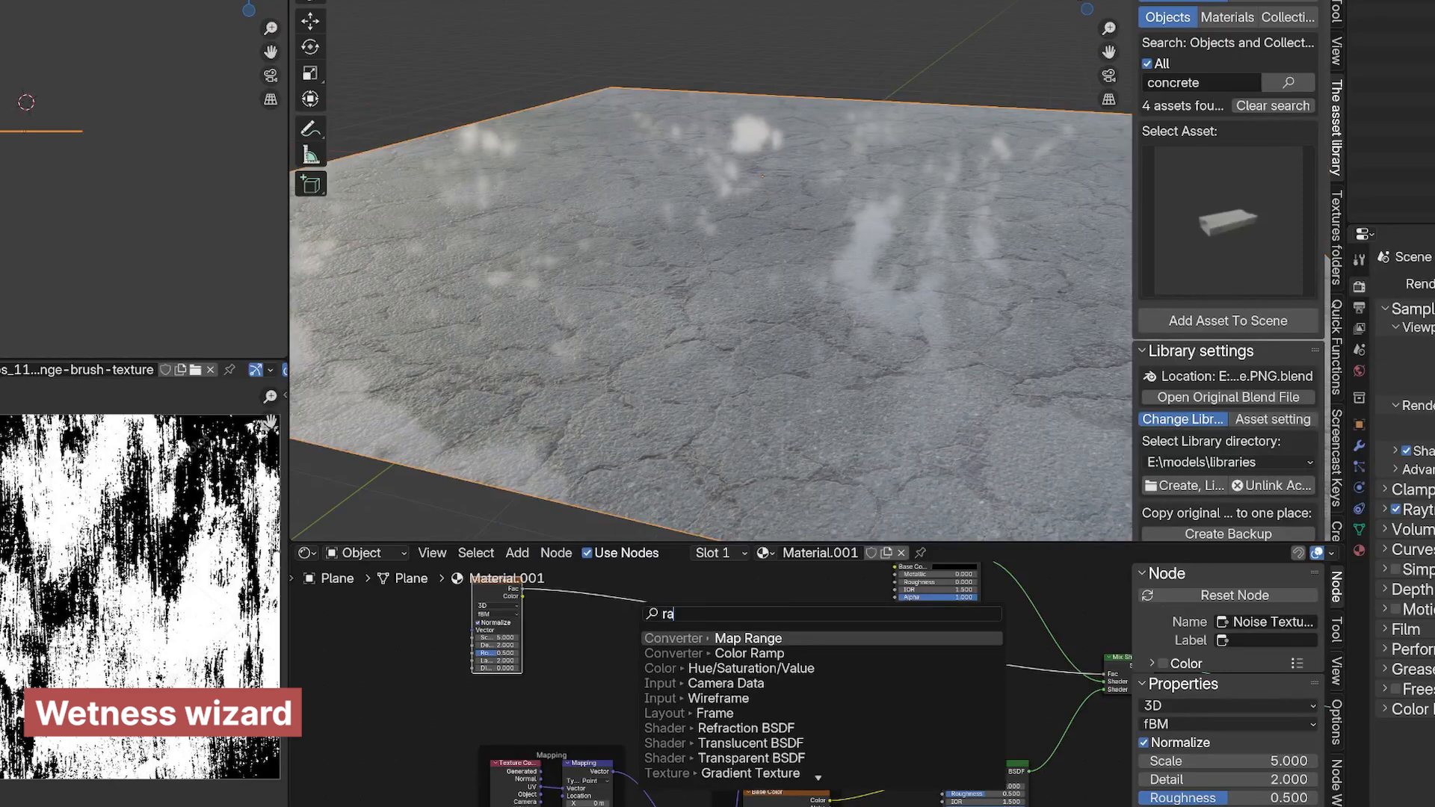
left_click(749, 653)
type("mix")
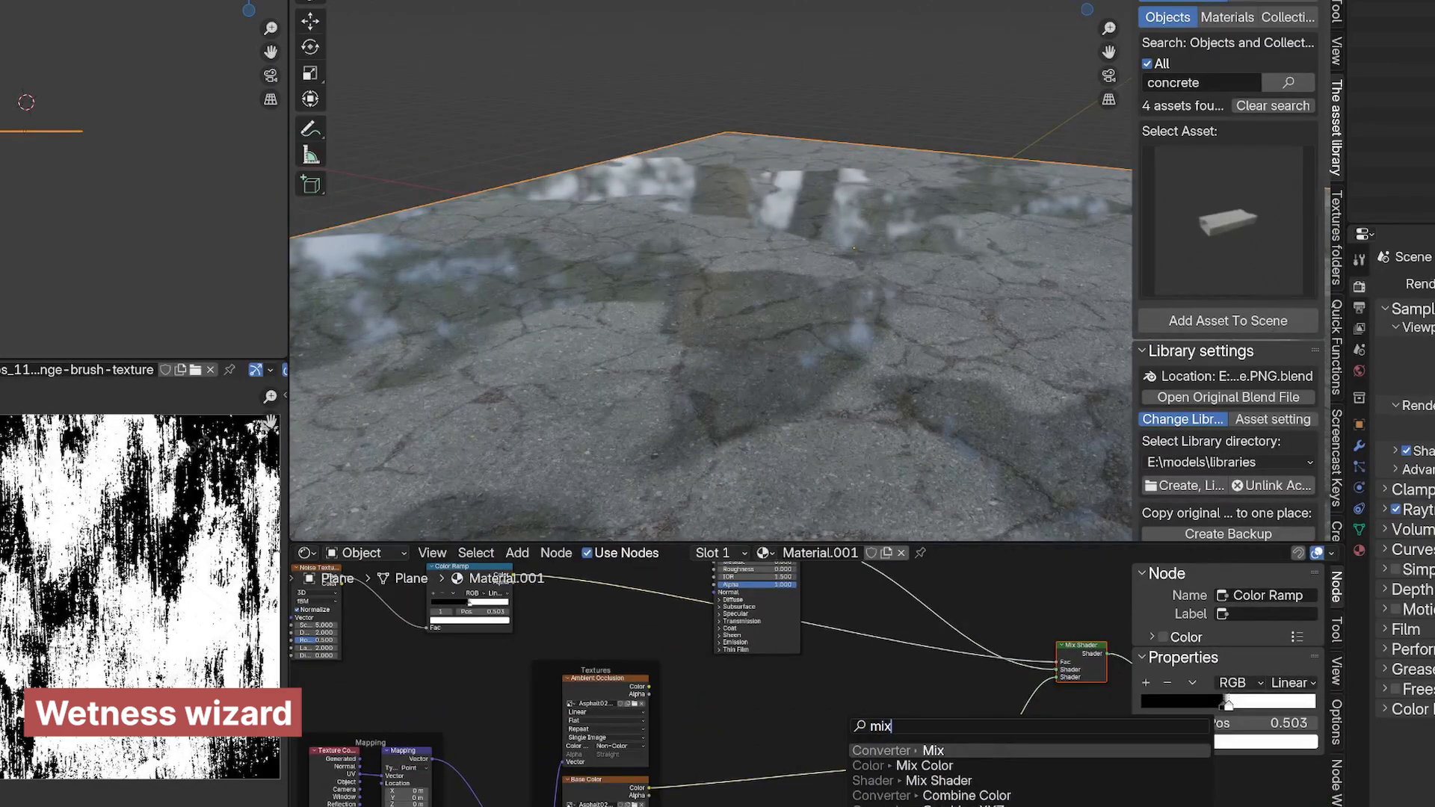
Darken the ground colour with a Mix node set to Multiply.
left_click(932, 751)
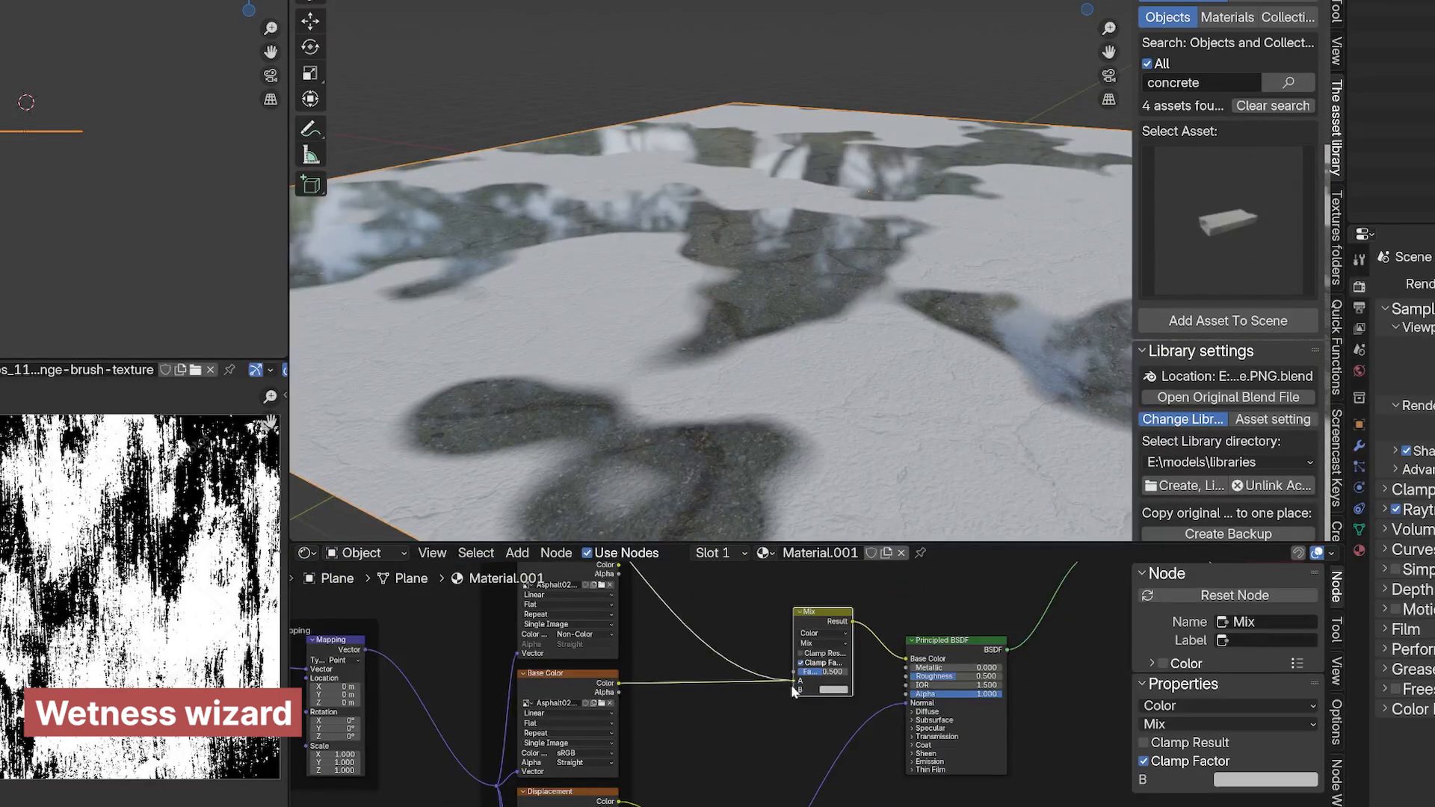
left_click(1225, 724)
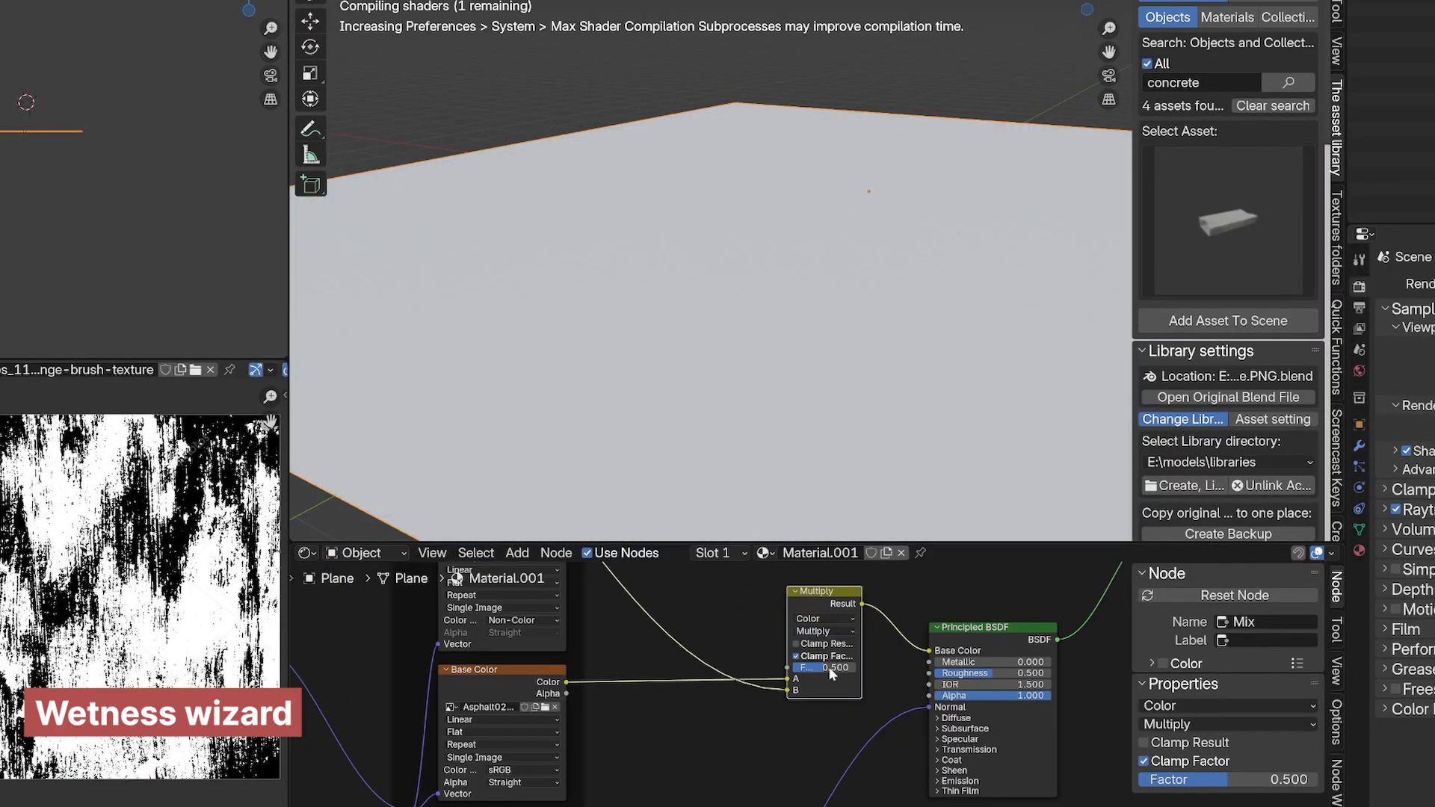